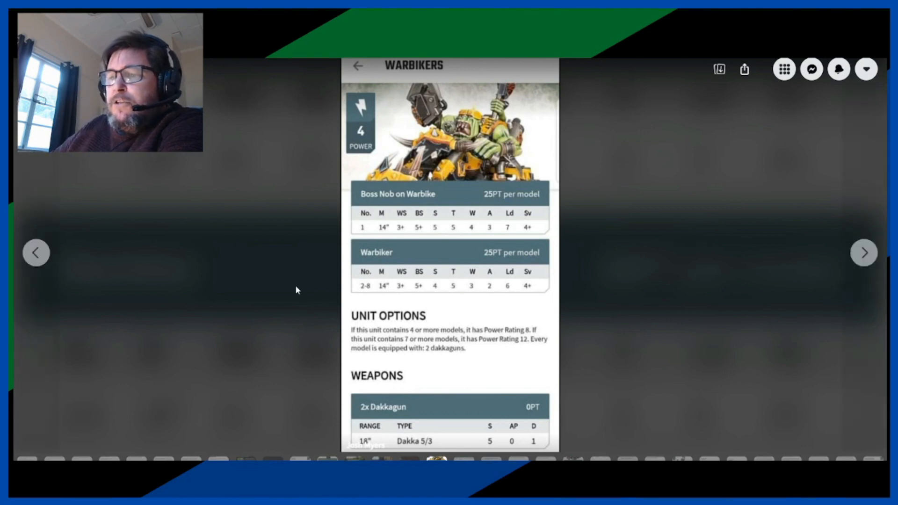
{"action": "mouse_move", "coordinate": [237, 318]}
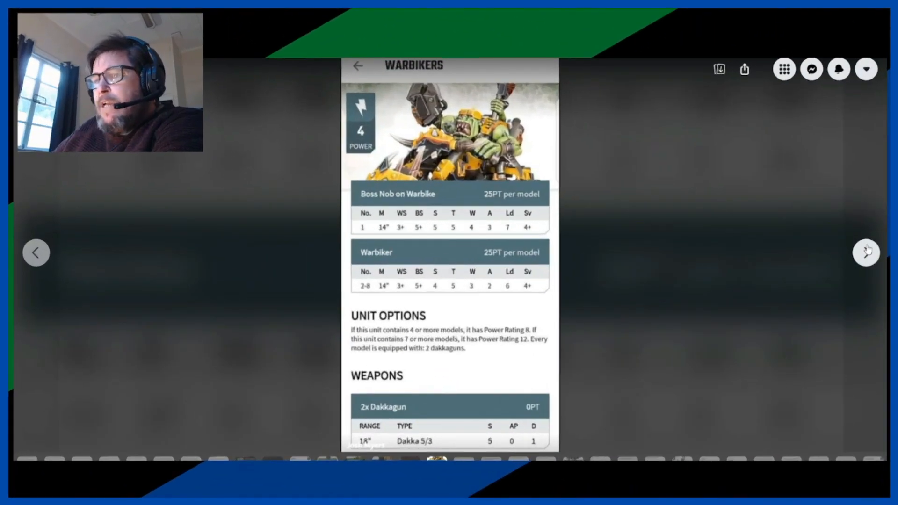
{"action": "scroll", "scroll_direction": "down", "scroll_amount": 3}
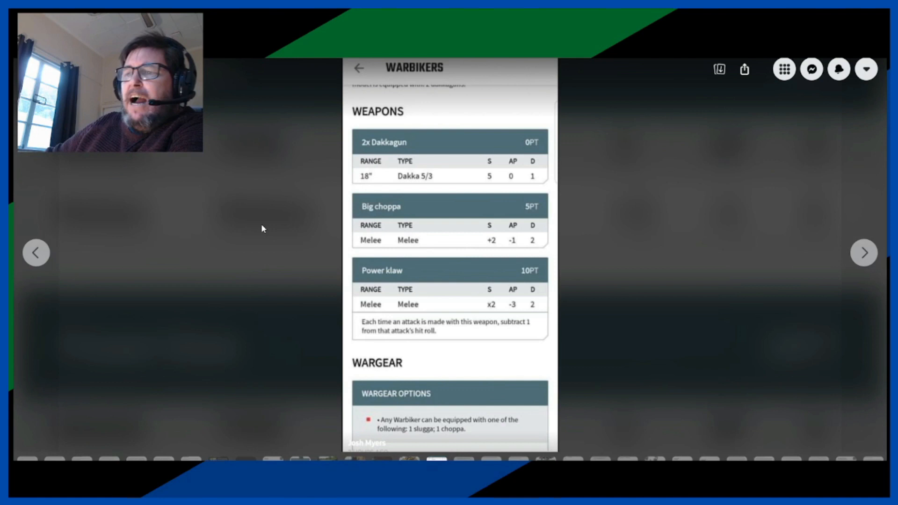
{"action": "mouse_move", "coordinate": [260, 270]}
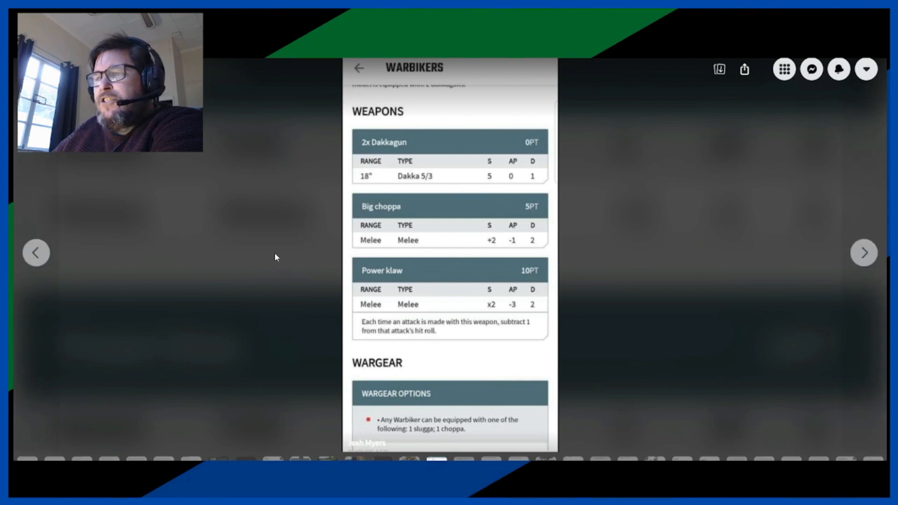
{"action": "mouse_move", "coordinate": [285, 252]}
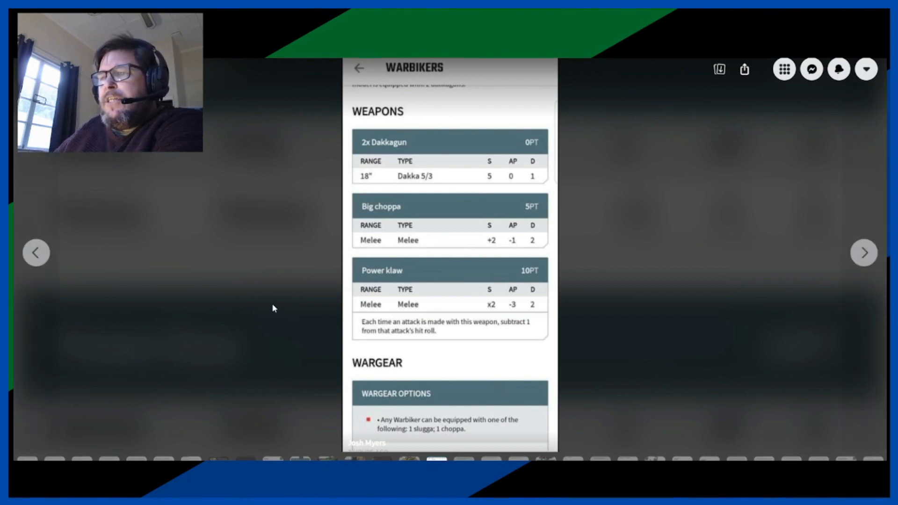
{"action": "mouse_move", "coordinate": [623, 341]}
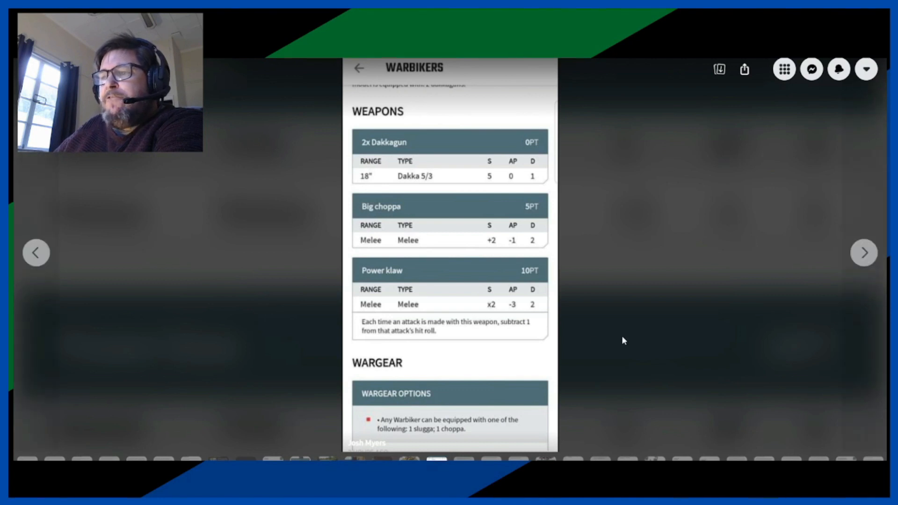
{"action": "mouse_move", "coordinate": [311, 321]}
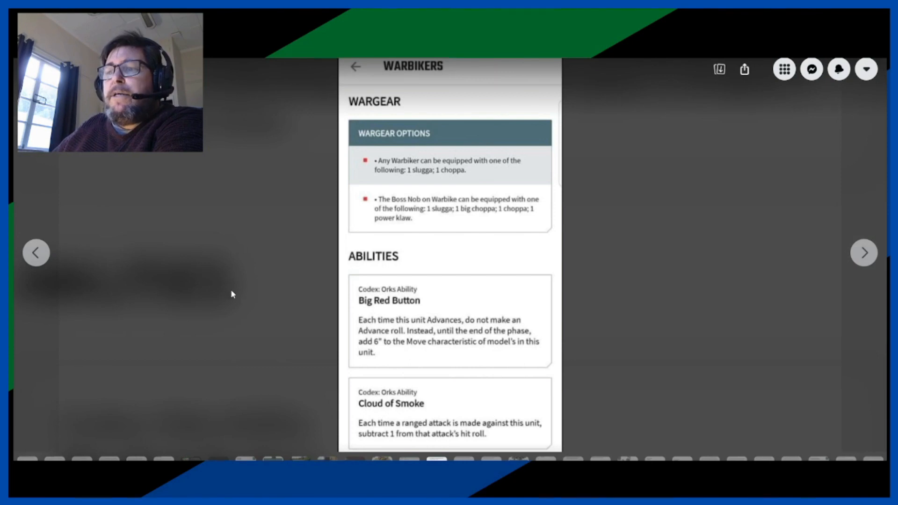
{"action": "mouse_move", "coordinate": [247, 291]}
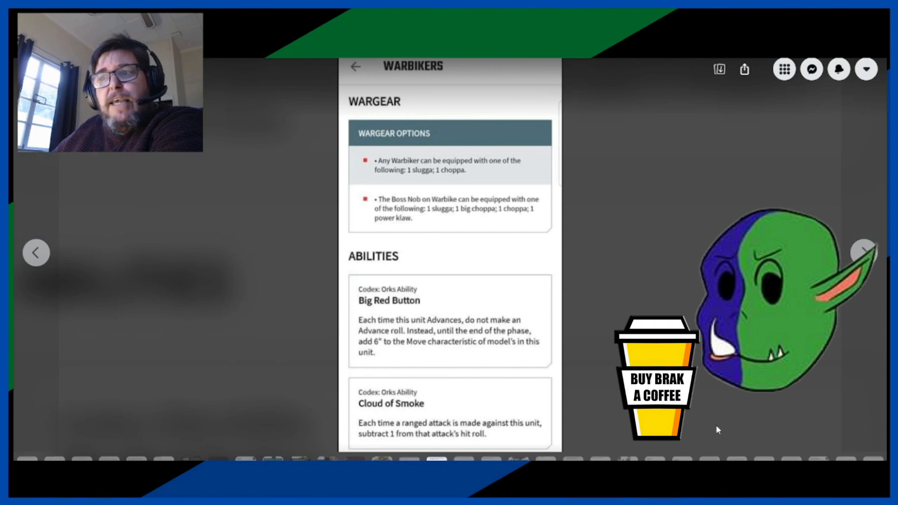
{"action": "mouse_move", "coordinate": [640, 303]}
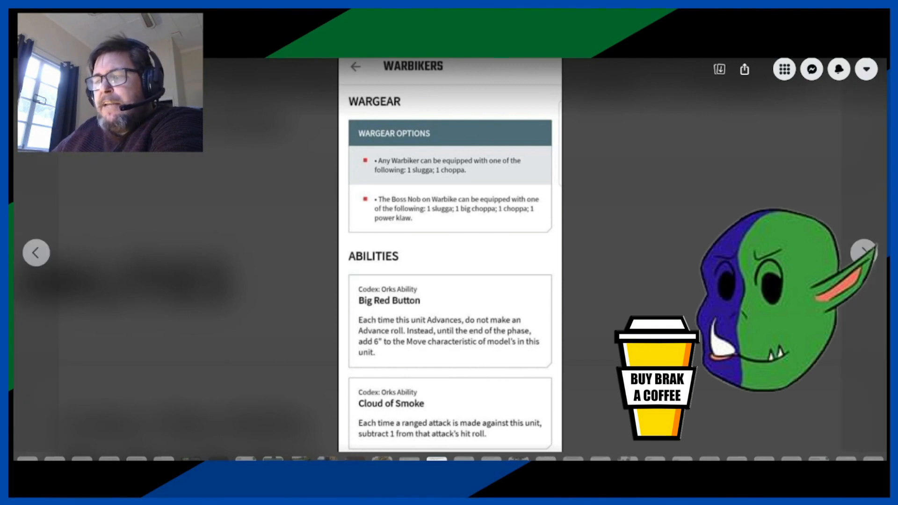
{"action": "mouse_move", "coordinate": [667, 311]}
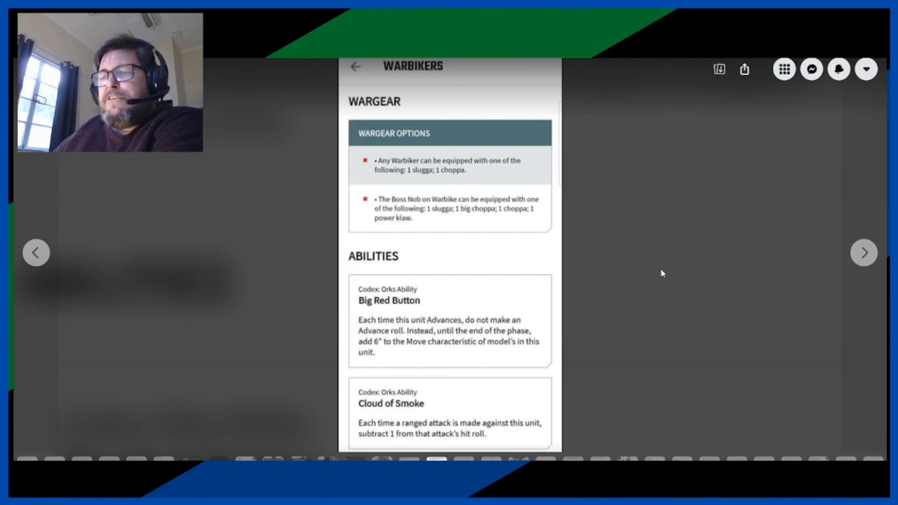
{"action": "scroll", "scroll_direction": "down", "scroll_amount": 3}
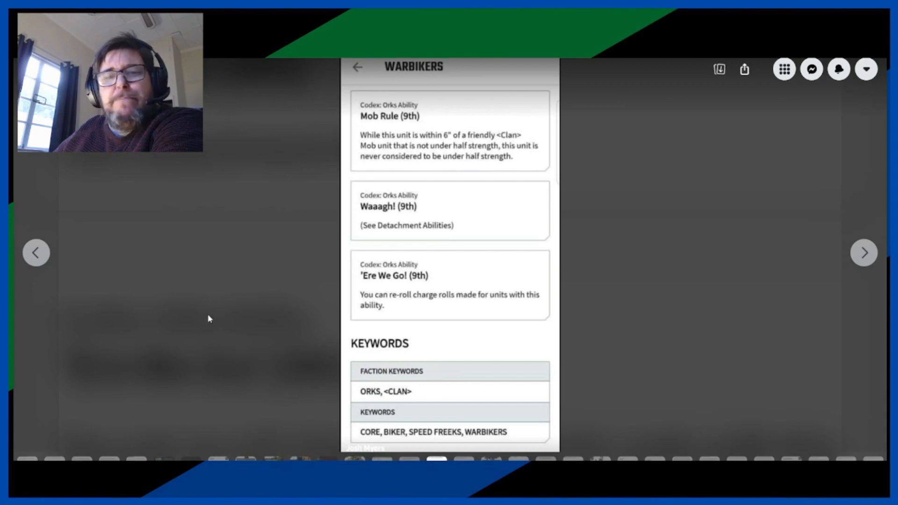
{"action": "mouse_move", "coordinate": [222, 328]}
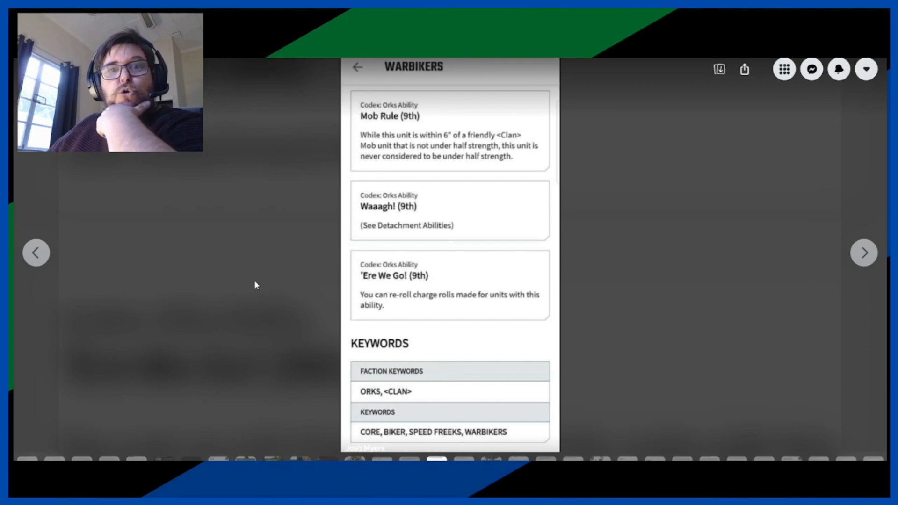
{"action": "mouse_move", "coordinate": [262, 280]}
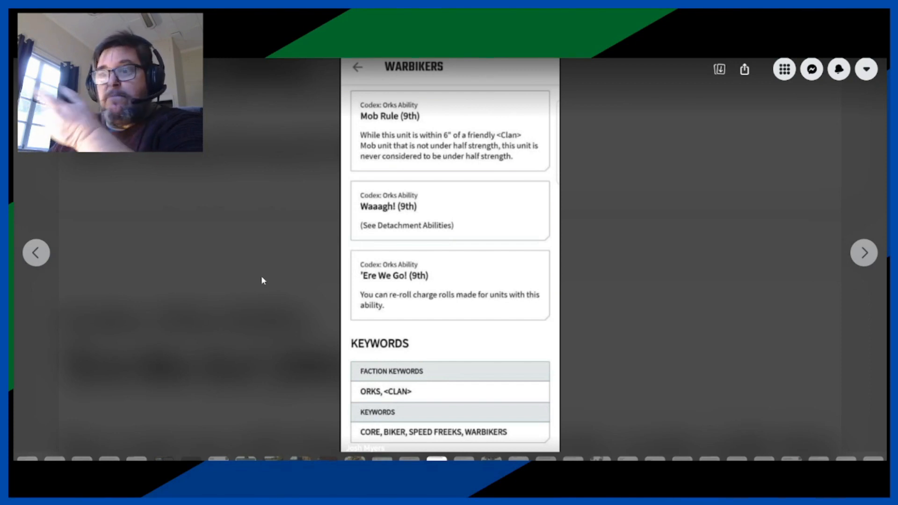
{"action": "mouse_move", "coordinate": [253, 278]}
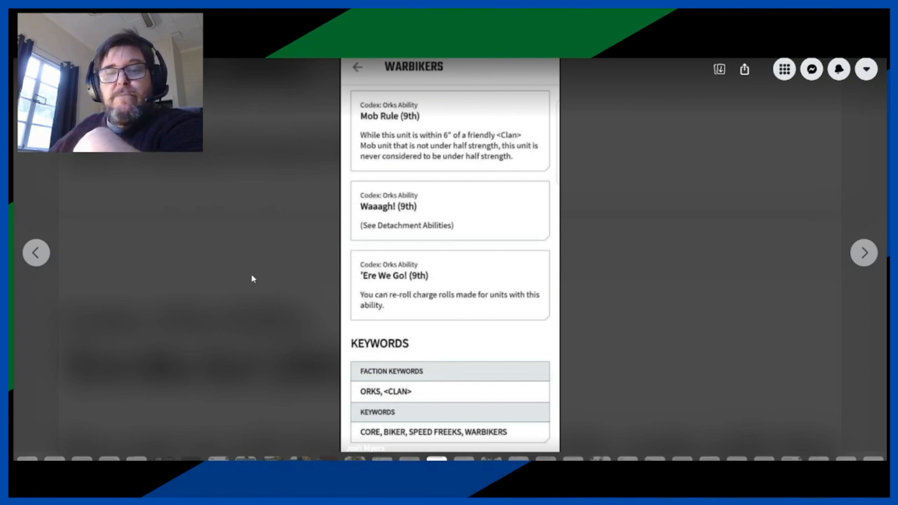
{"action": "mouse_move", "coordinate": [289, 298]}
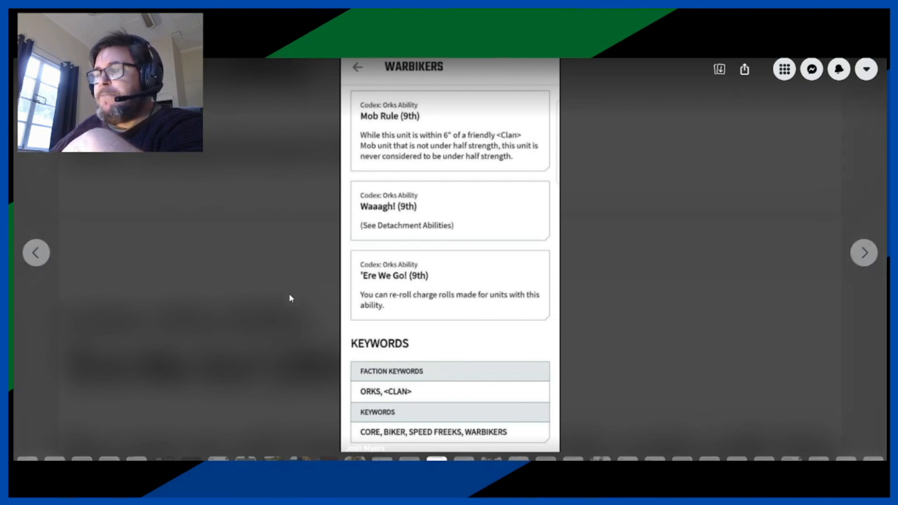